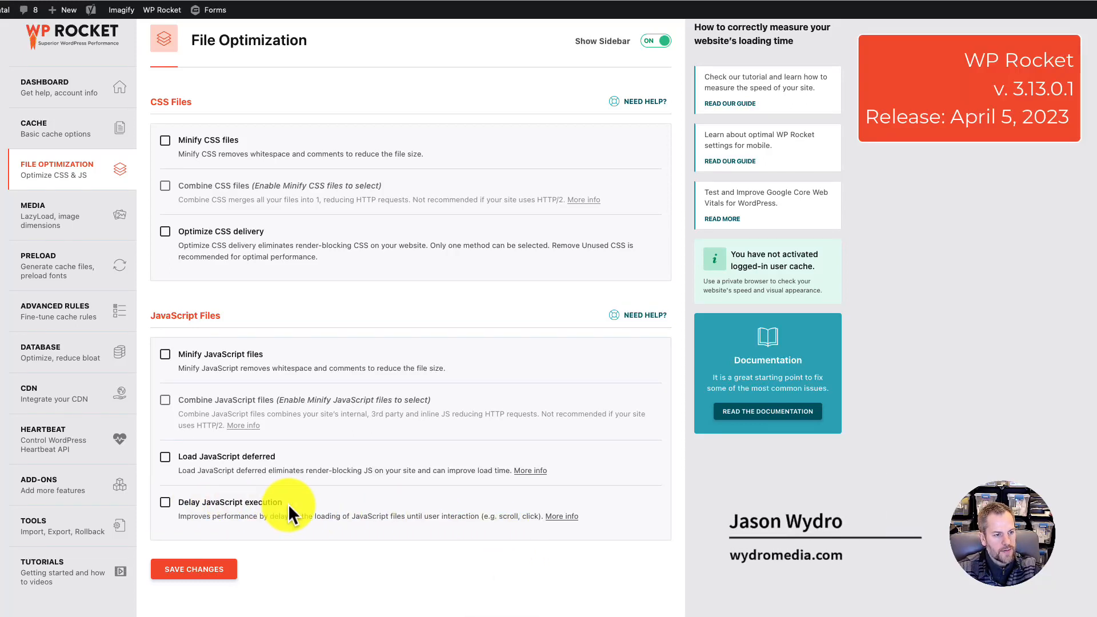
mouse_move(263, 514)
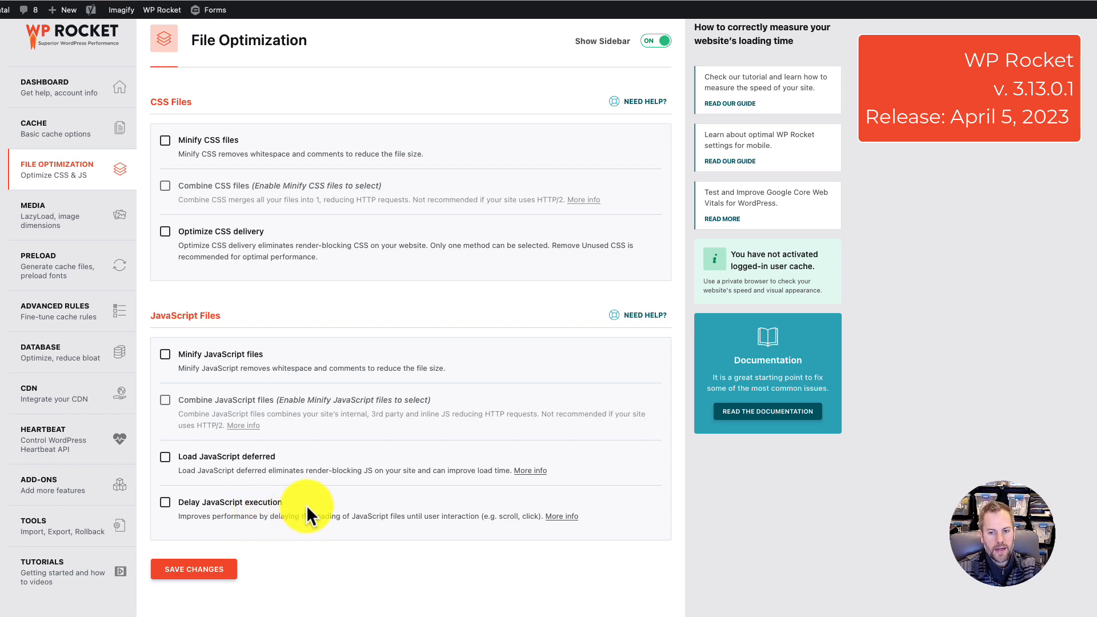
mouse_move(67, 172)
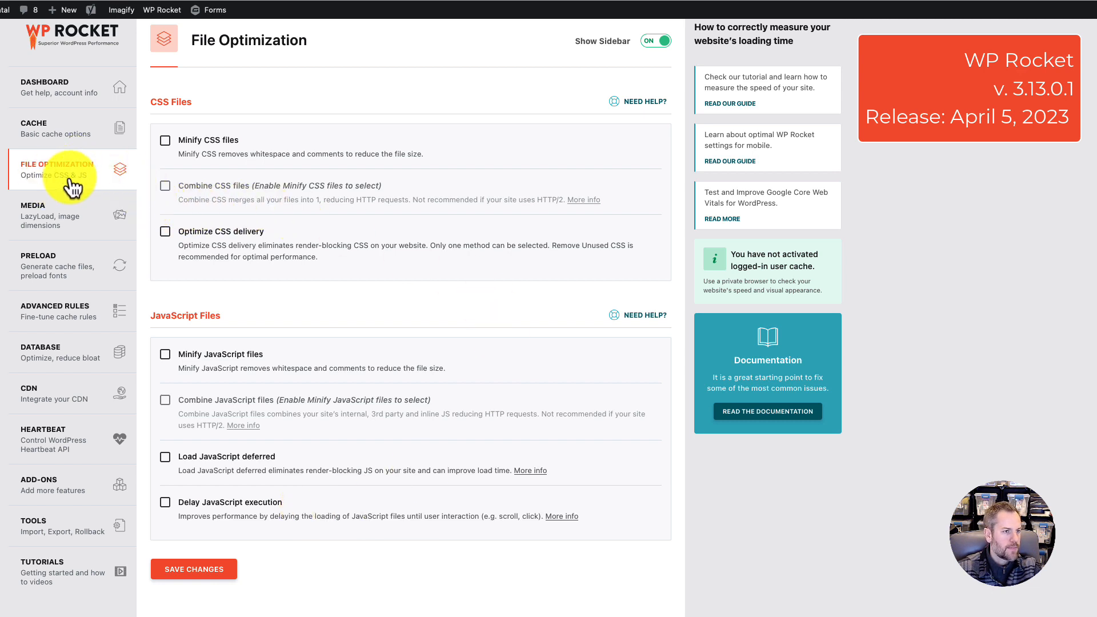
mouse_move(138, 252)
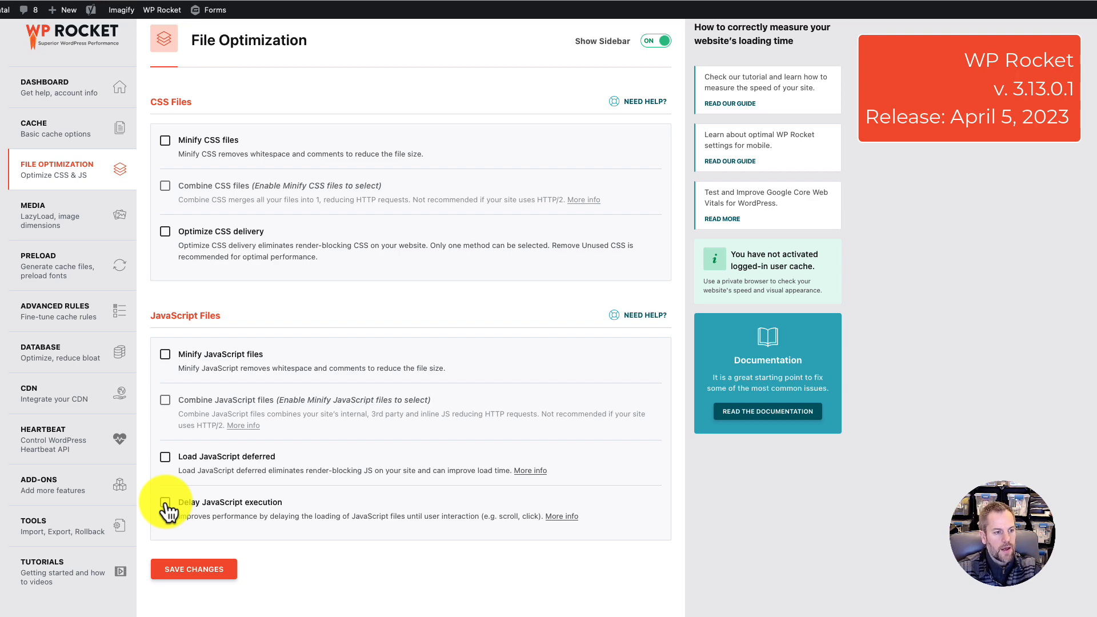
Enable Delay JavaScript execution and scroll to its One-click exclusions and Excluded JavaScript Files list
click(164, 505)
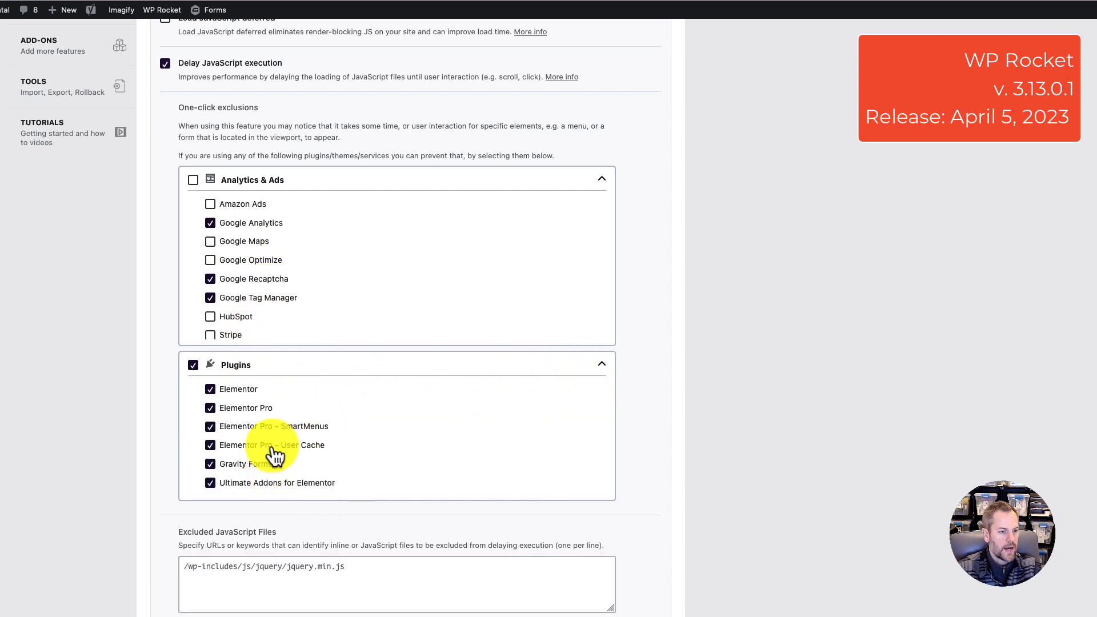
scroll(down, 3)
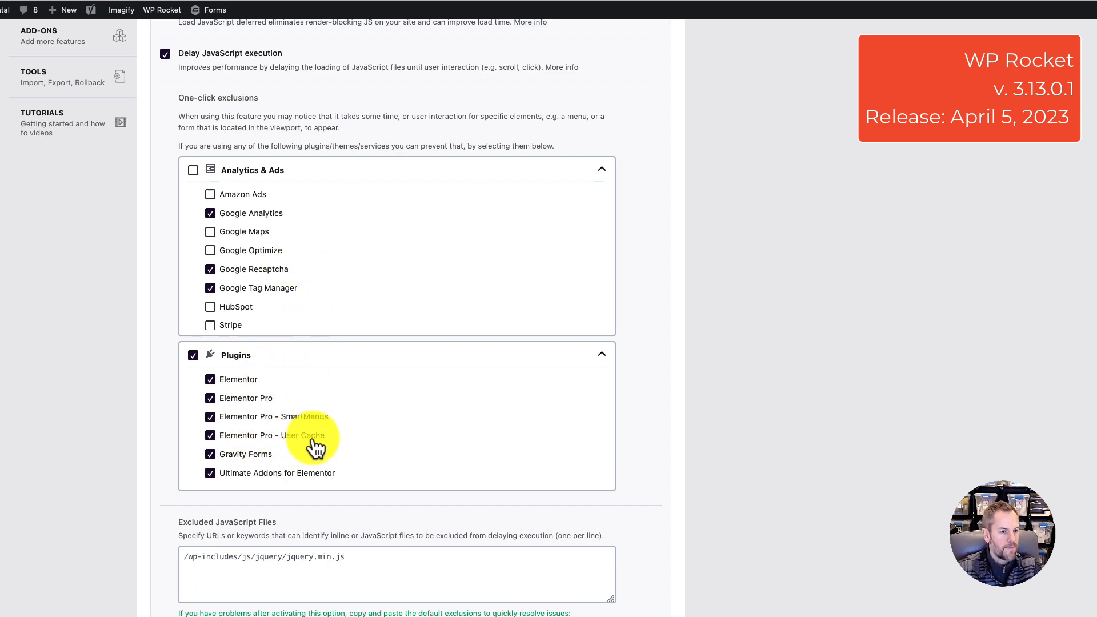
mouse_move(250, 273)
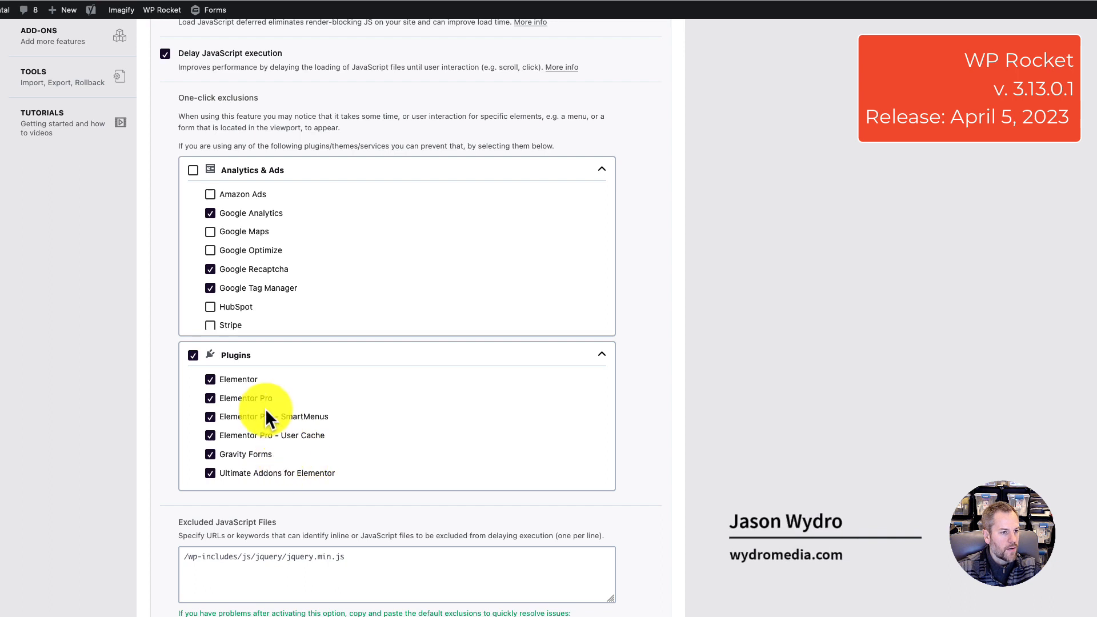
mouse_move(332, 270)
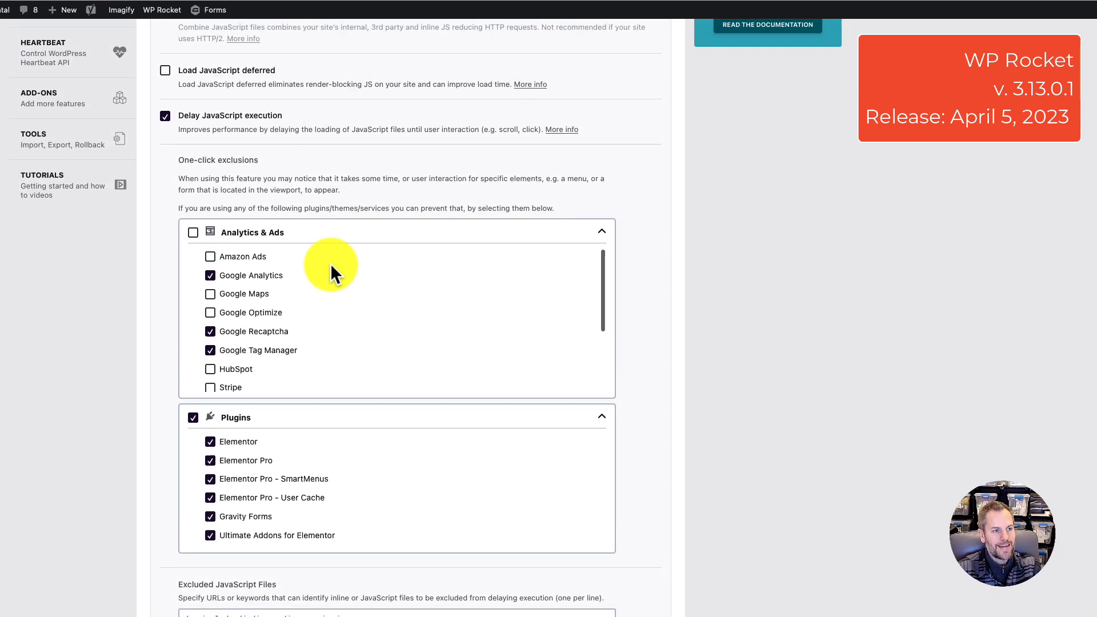
mouse_move(350, 279)
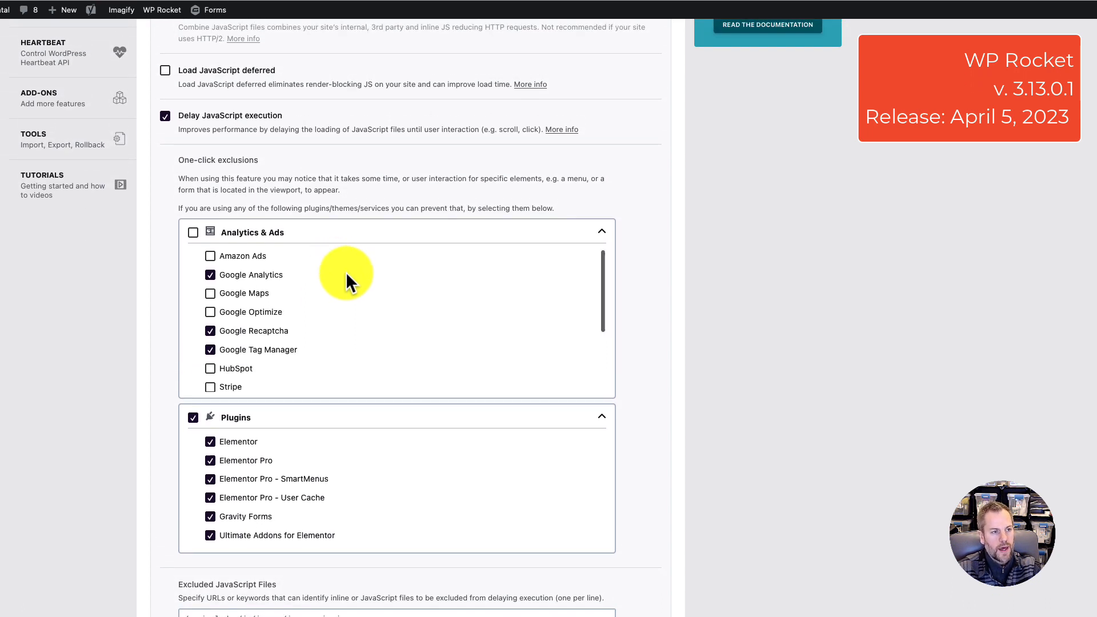
mouse_move(174, 243)
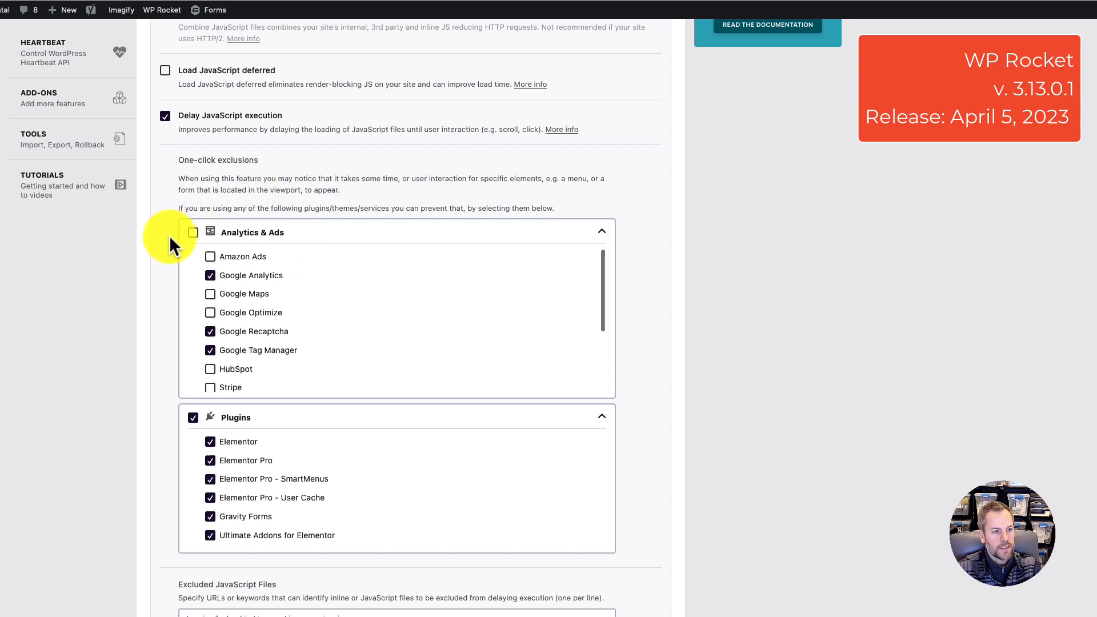
Scroll further down through the Delay JavaScript exclusion options
scroll(down, 3)
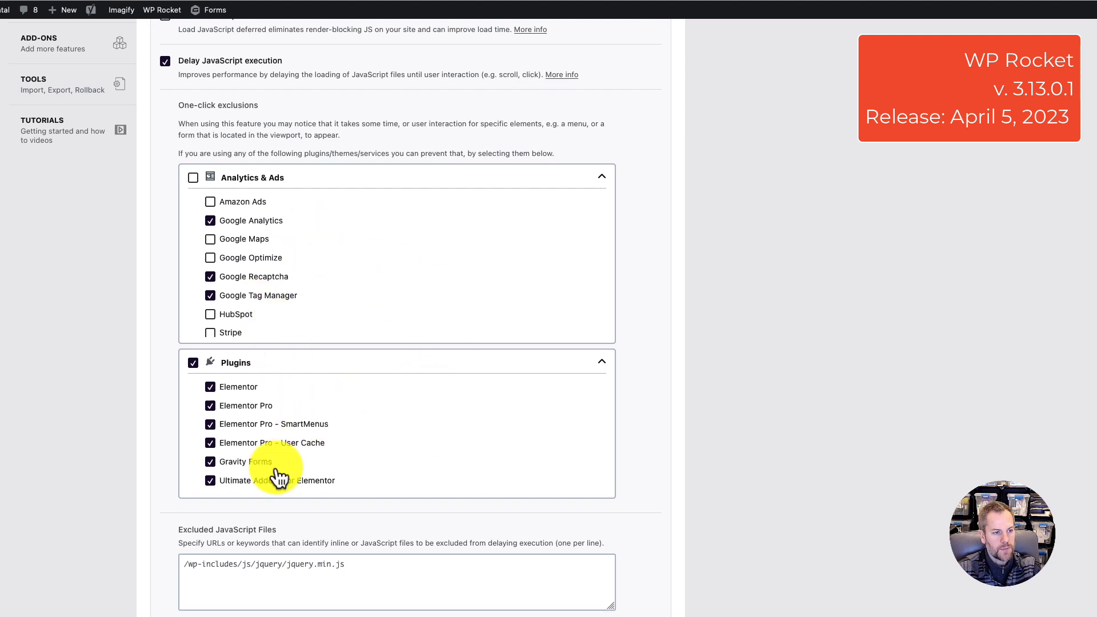
mouse_move(319, 478)
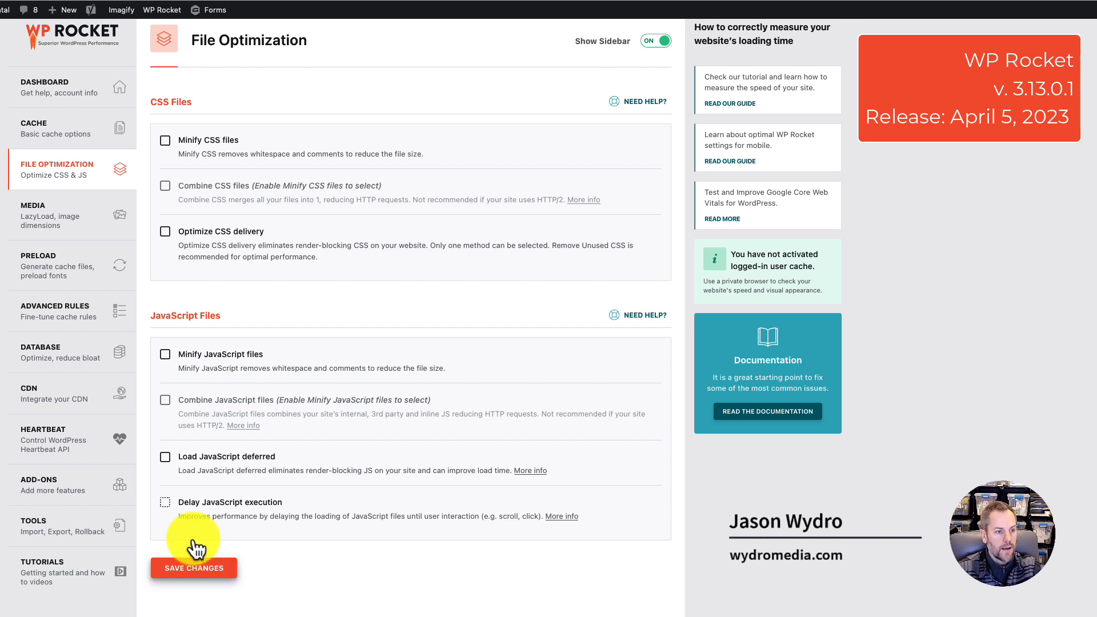
Save the File Optimization settings with Delay JavaScript execution off
click(164, 505)
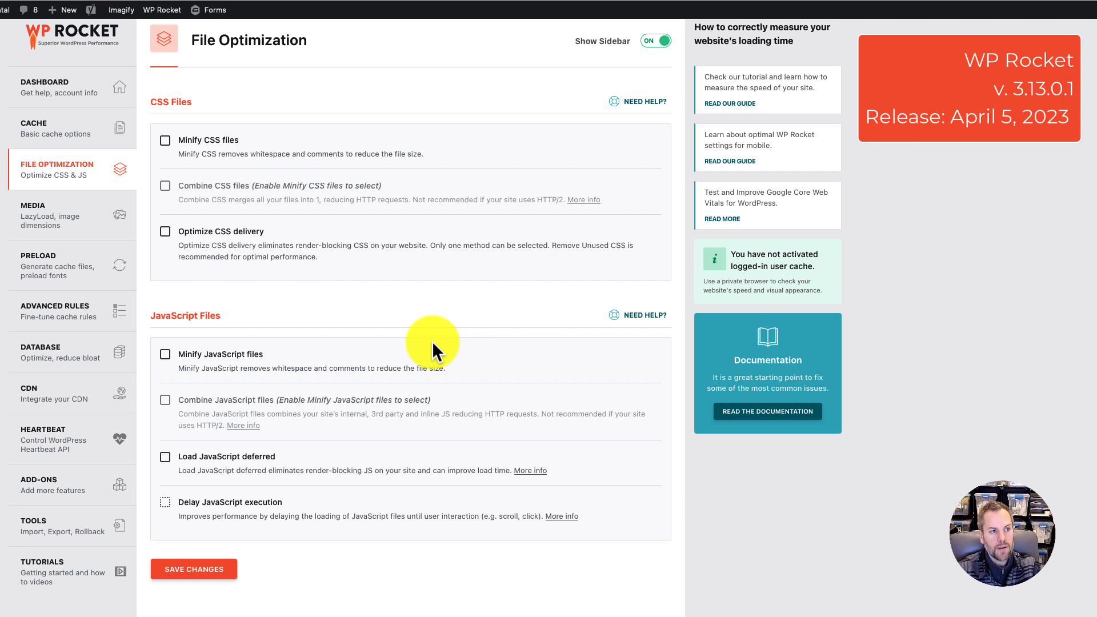
mouse_move(199, 531)
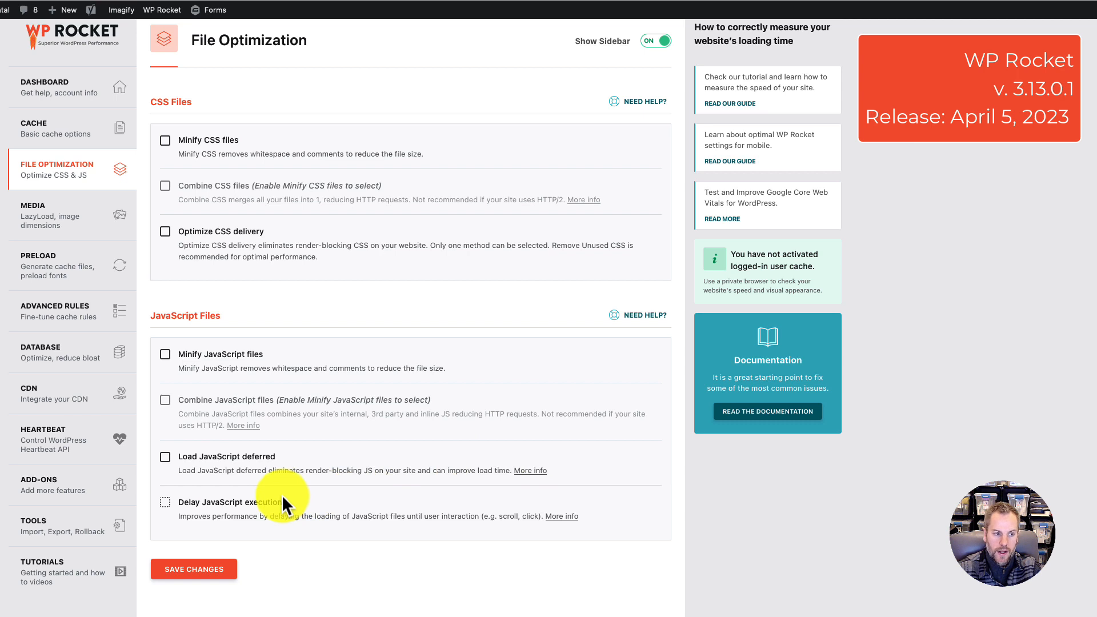
mouse_move(455, 514)
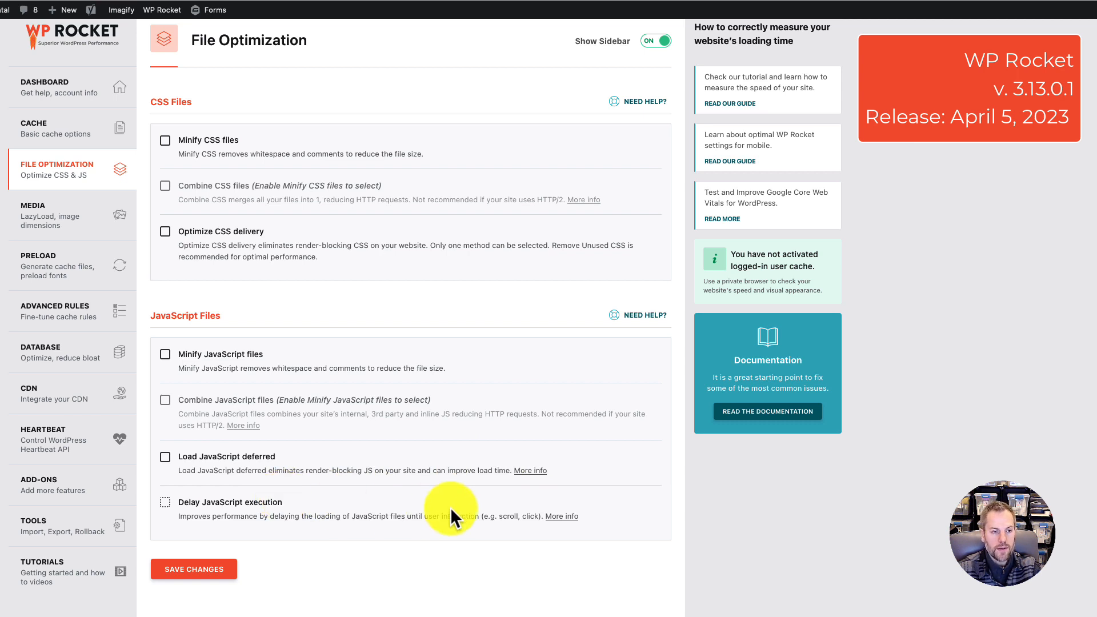